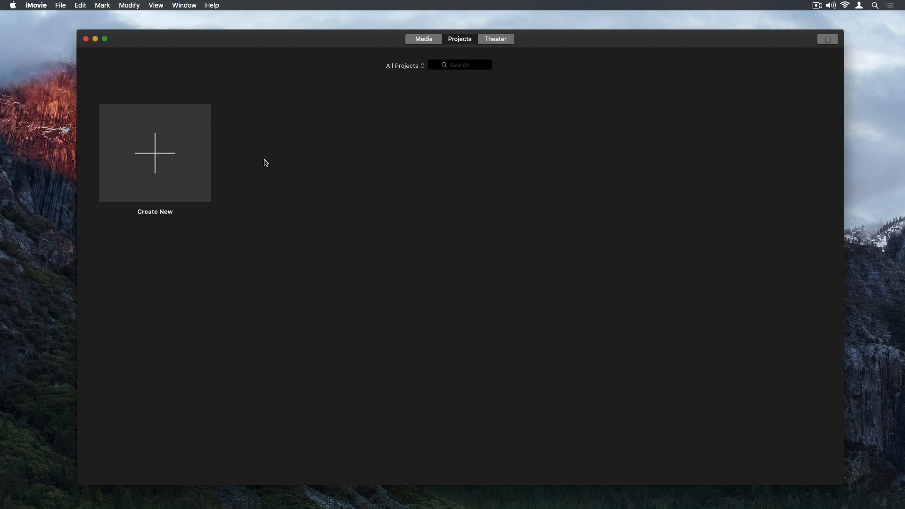
mouse_move(193, 163)
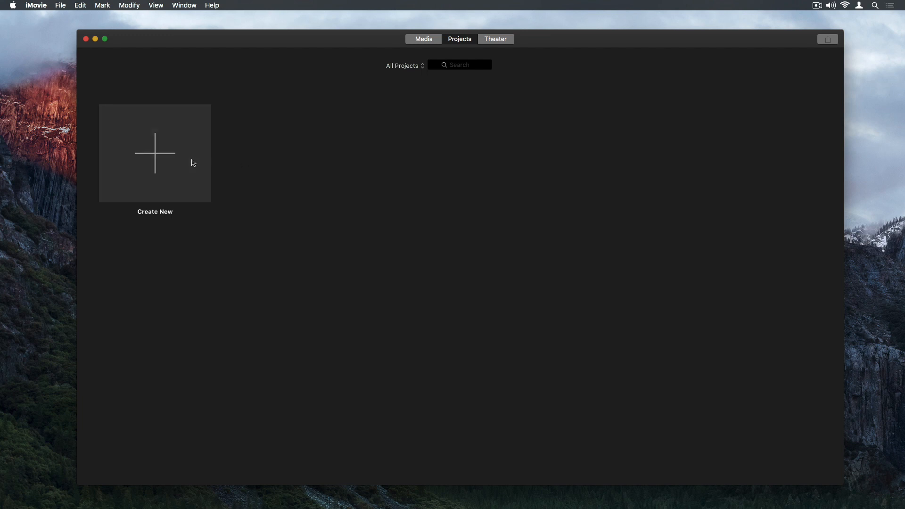
Step: Start a new Movie project from Create New in the Projects browser
left_click(155, 153)
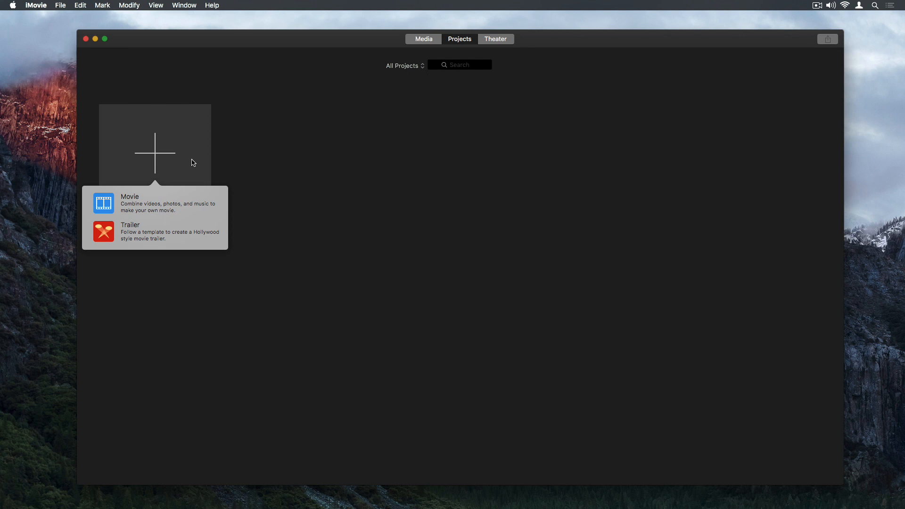
mouse_move(161, 207)
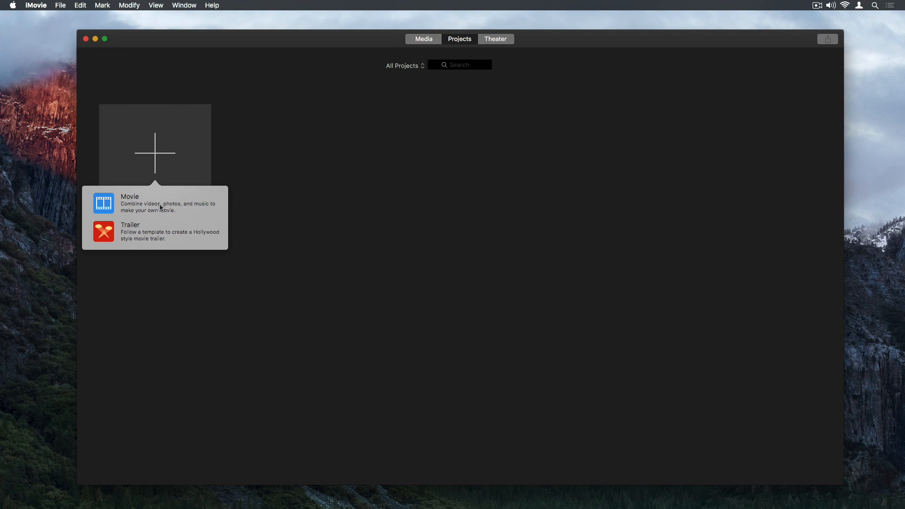
left_click(130, 203)
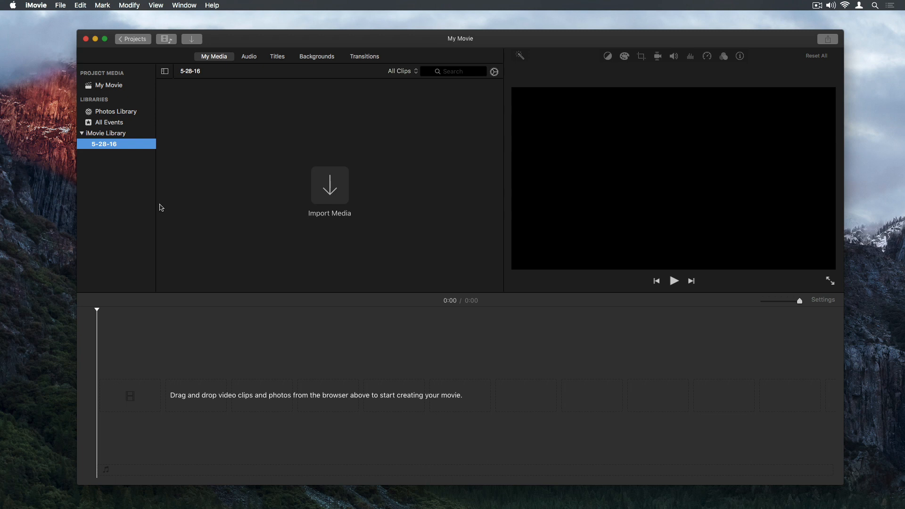
mouse_move(223, 96)
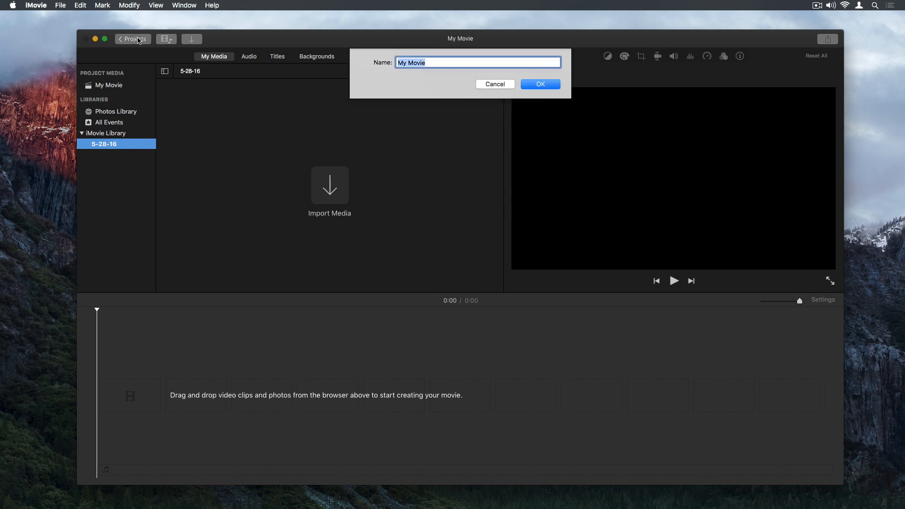
Step: Name the project "Kate's First Dive" and confirm it
type("Kate's F")
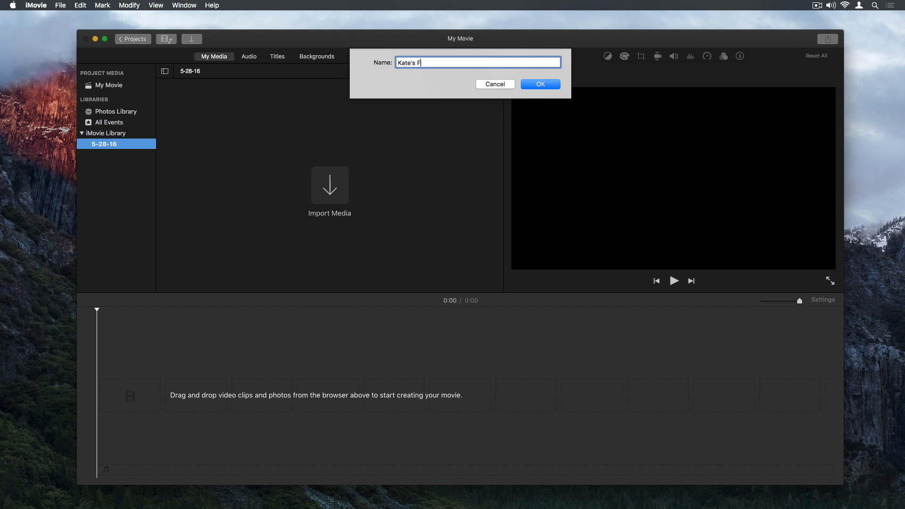
left_click(539, 84)
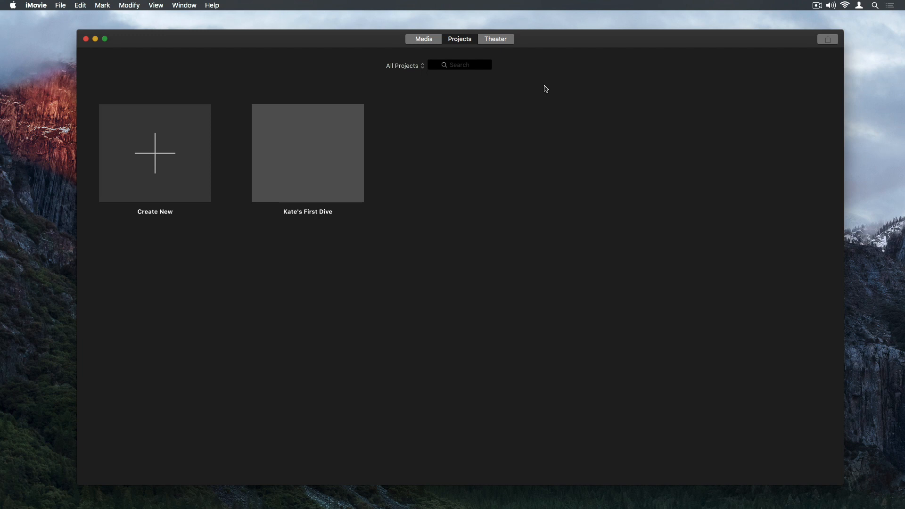
Step: Import the Dive Clips folder from the Desktop into Kate's First Dive
double_click(307, 153)
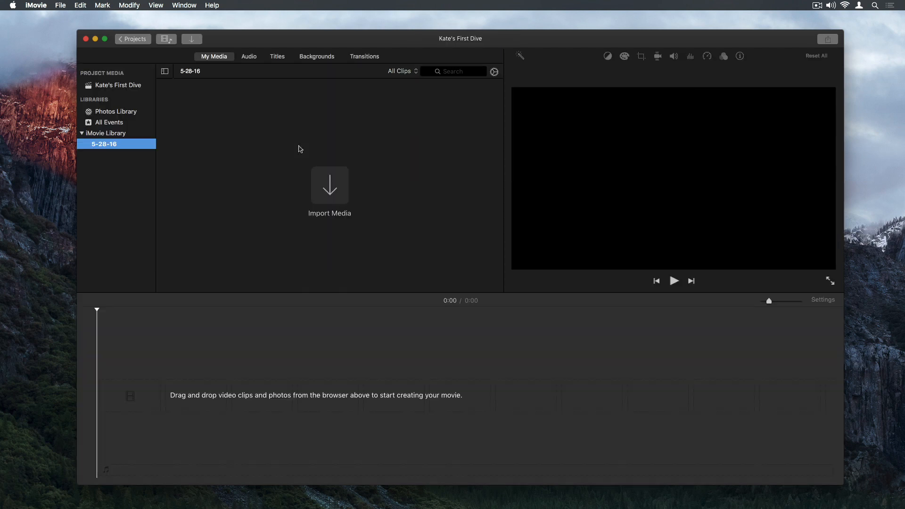
left_click(330, 185)
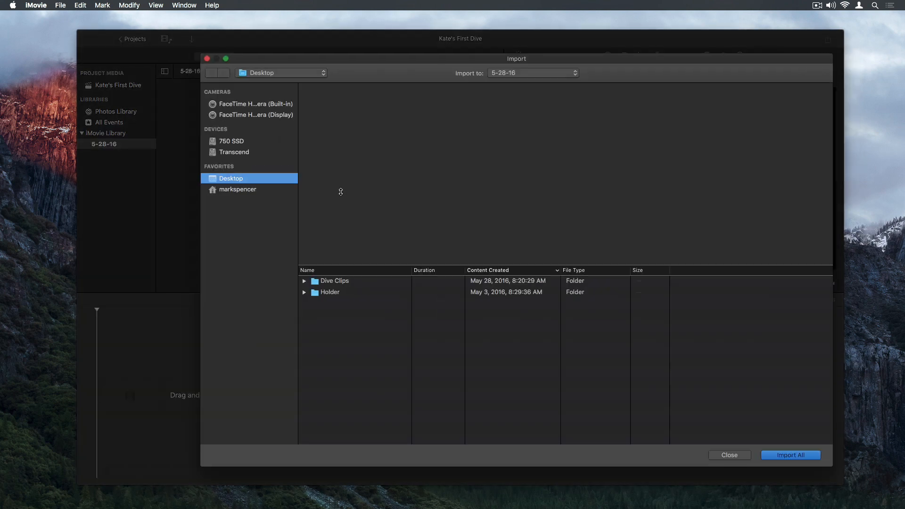
left_click(729, 455)
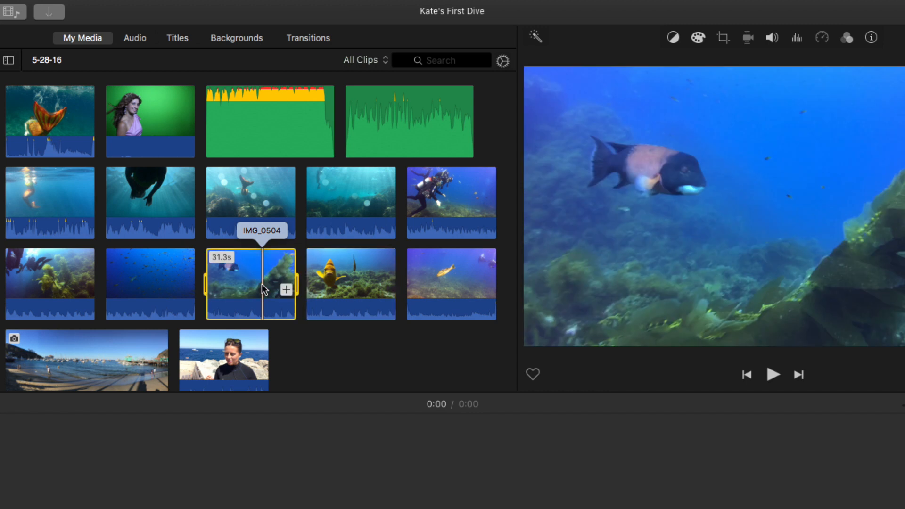
mouse_move(351, 214)
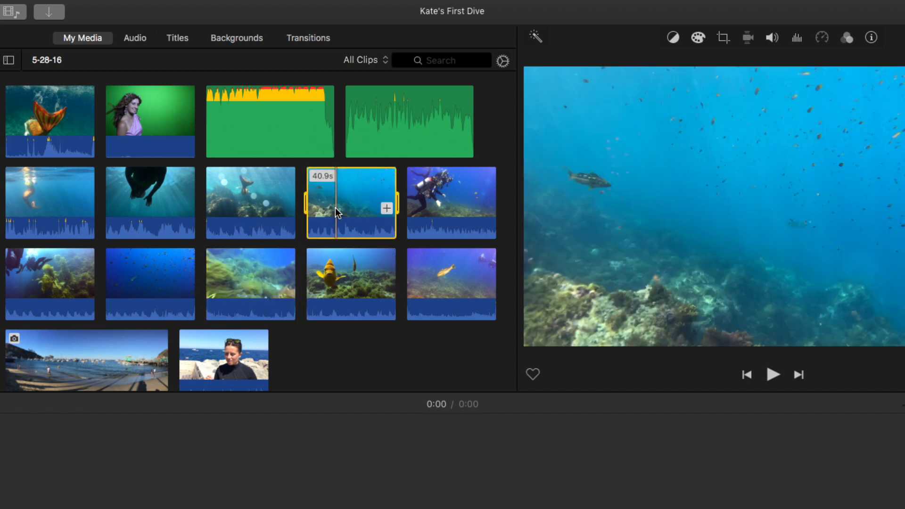
mouse_move(128, 195)
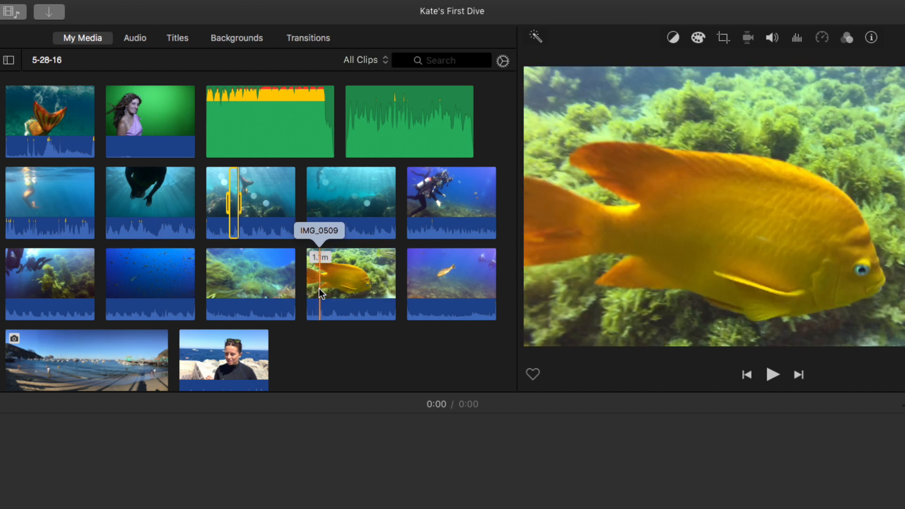
Step: Preview the yellow fish clip from the 5-28-16 event in the viewer
left_click(772, 374)
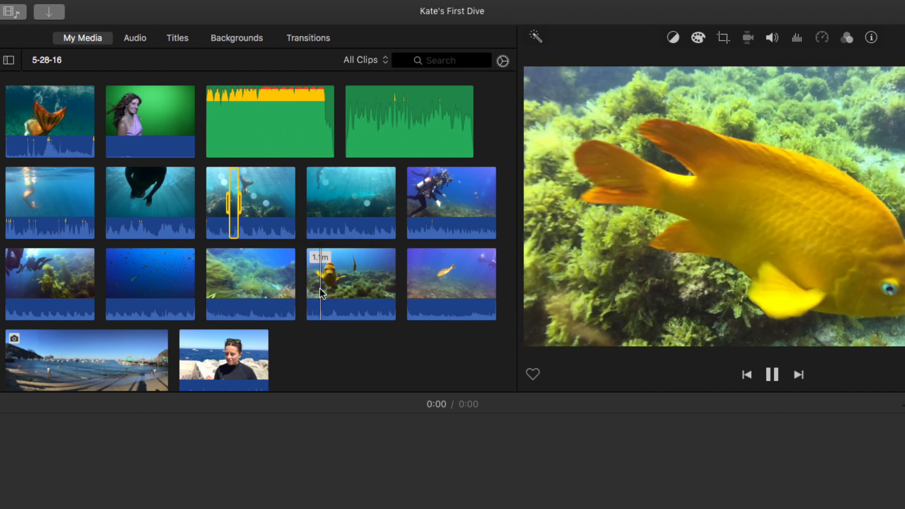
left_click(351, 283)
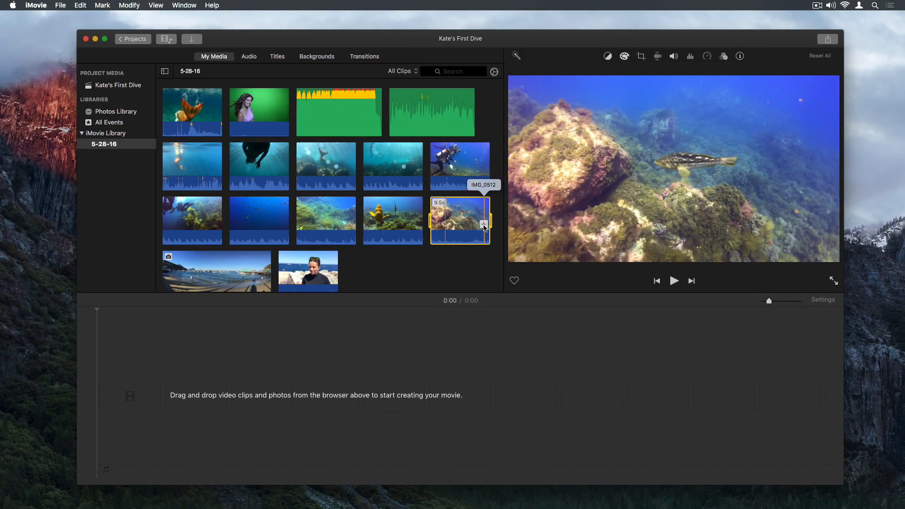
Step: Add a dive clip to the timeline, then insert the mermaid clip at the playhead
left_click_drag(459, 221, 315, 395)
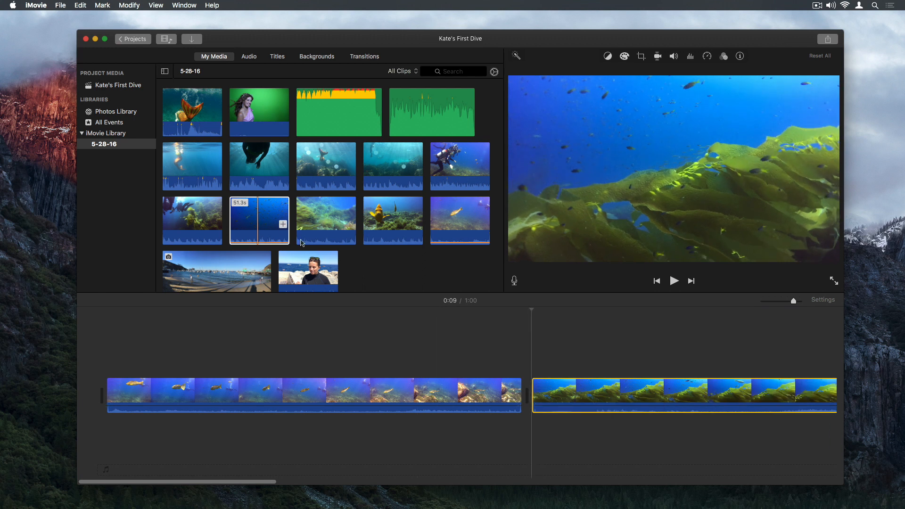
mouse_move(192, 110)
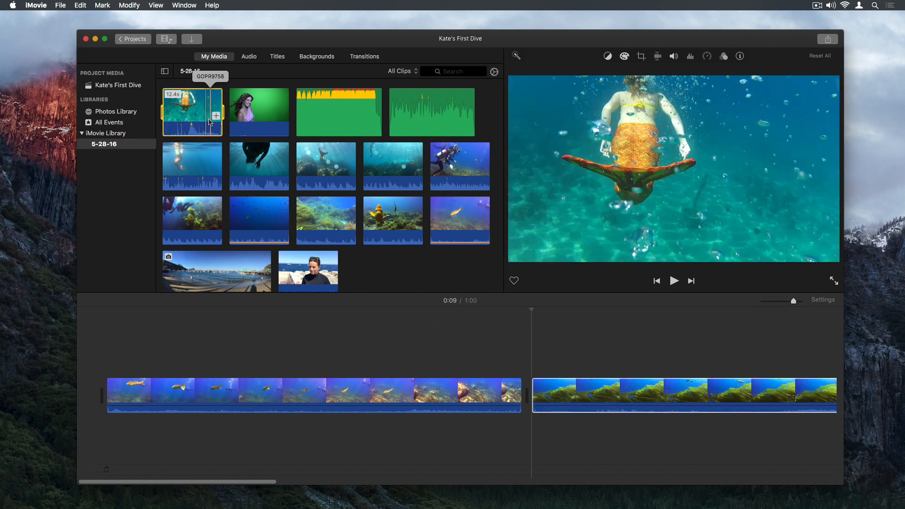
left_click(79, 5)
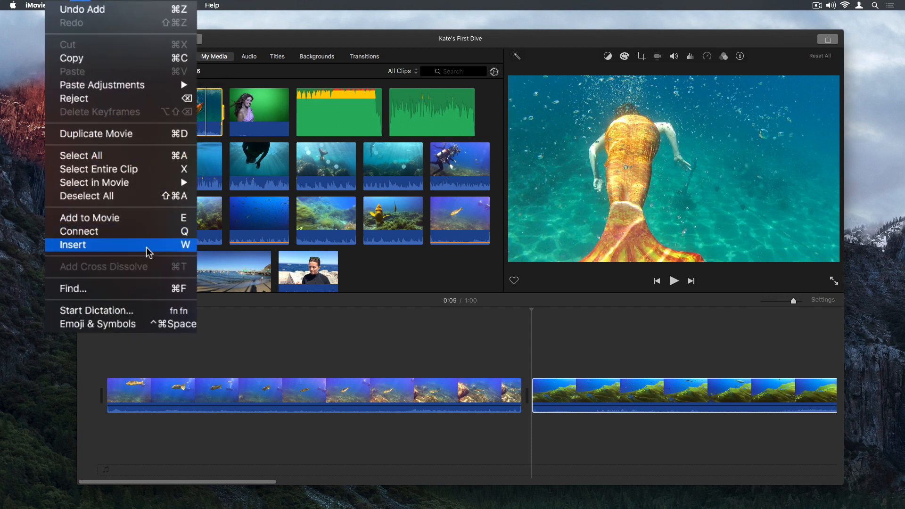
left_click(74, 245)
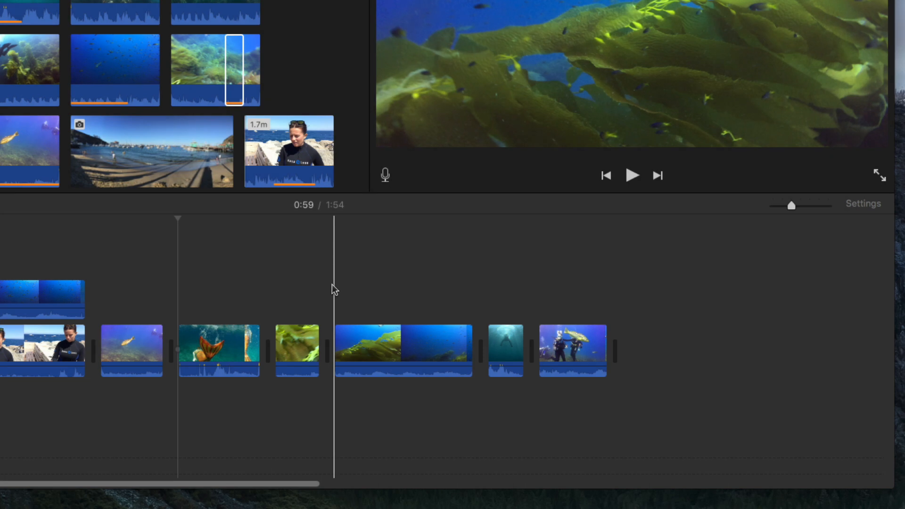
mouse_move(323, 296)
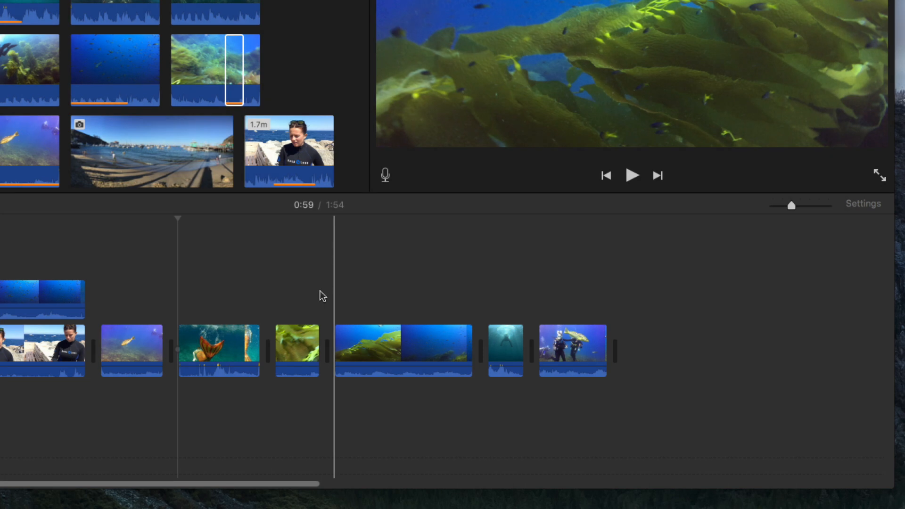
Step: Select the mermaid-tail clip and mark a short range in the kelp clip
left_click(130, 351)
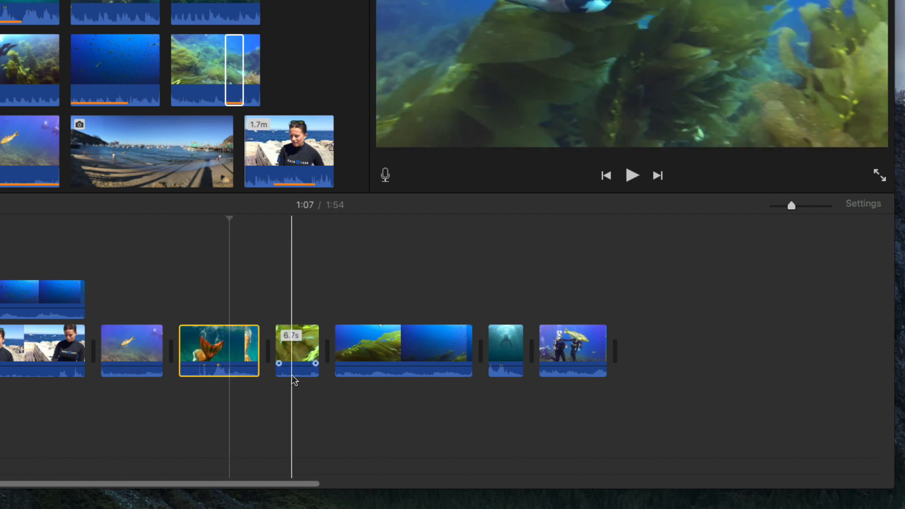
left_click(403, 351)
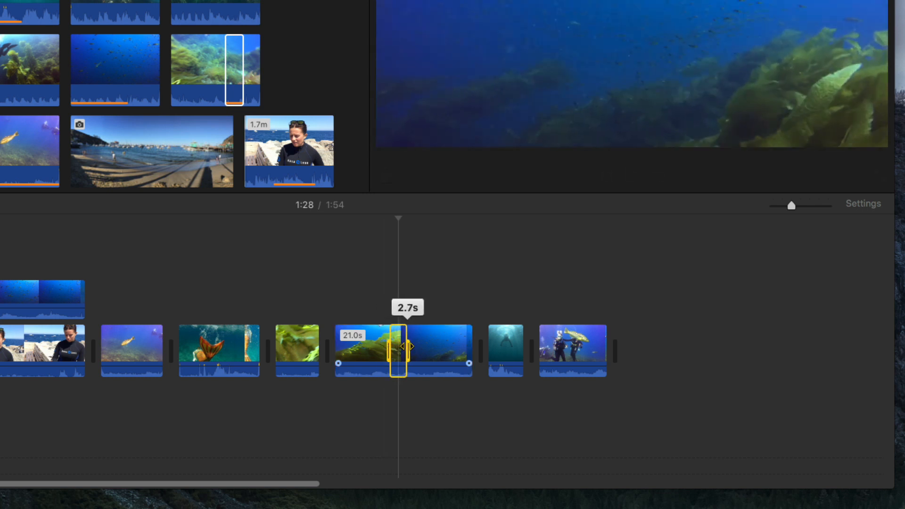
left_click_drag(402, 346, 438, 346)
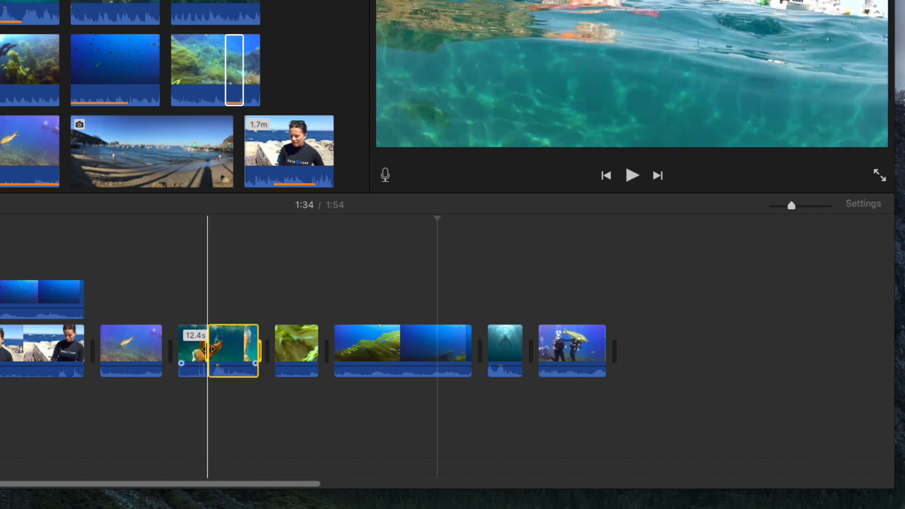
Step: Preview playback, then mark a portion of the mermaid-tail clip as a range
left_click(631, 175)
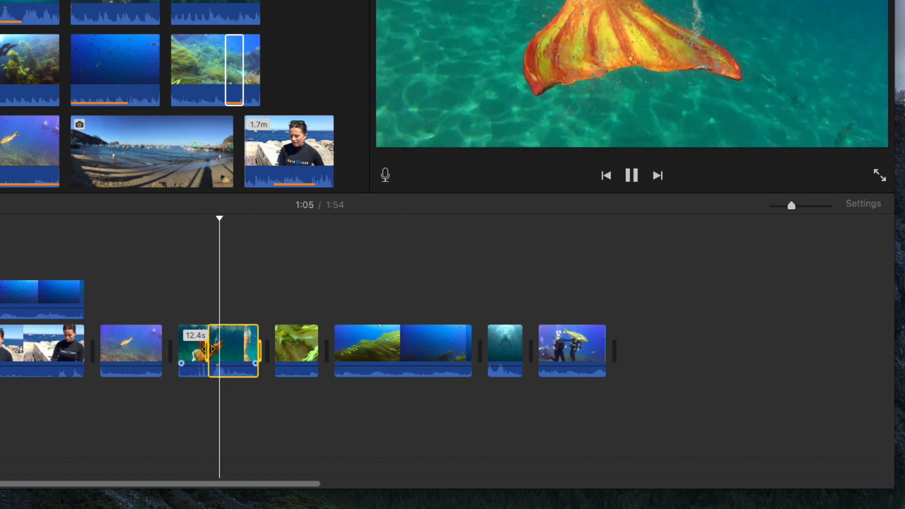
left_click(632, 175)
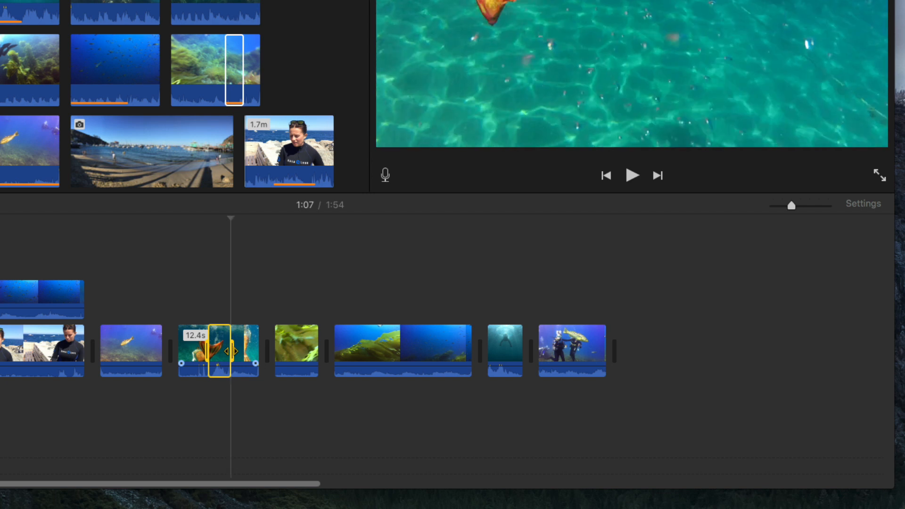
left_click_drag(217, 352, 231, 352)
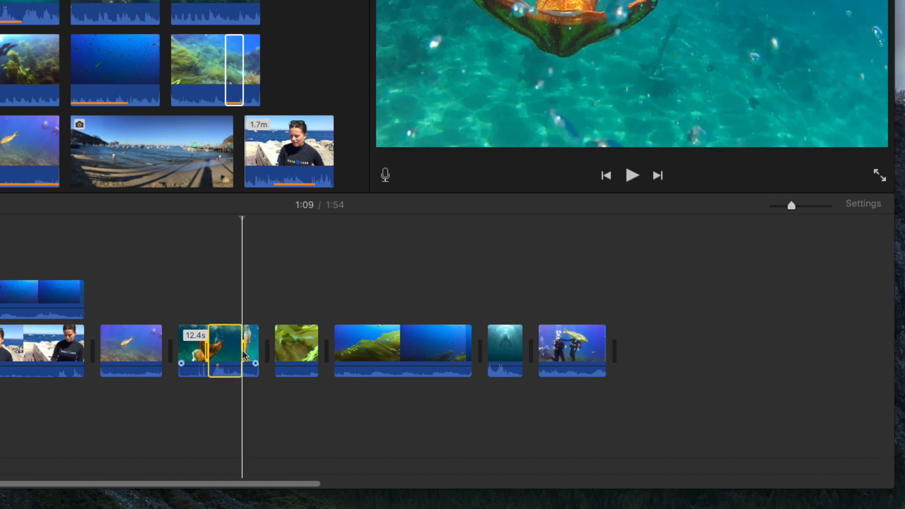
Step: Trim the mermaid-tail clip to its marked range via Trim Selection
right_click(217, 352)
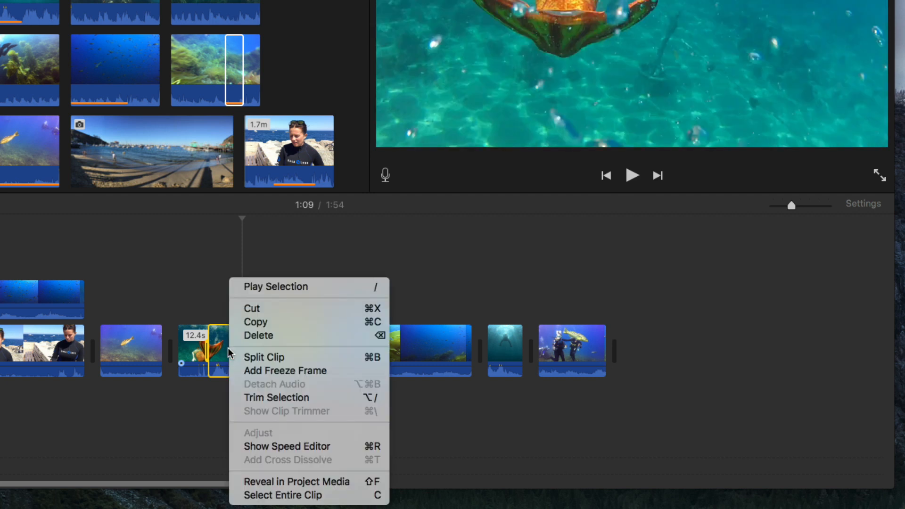
mouse_move(291, 329)
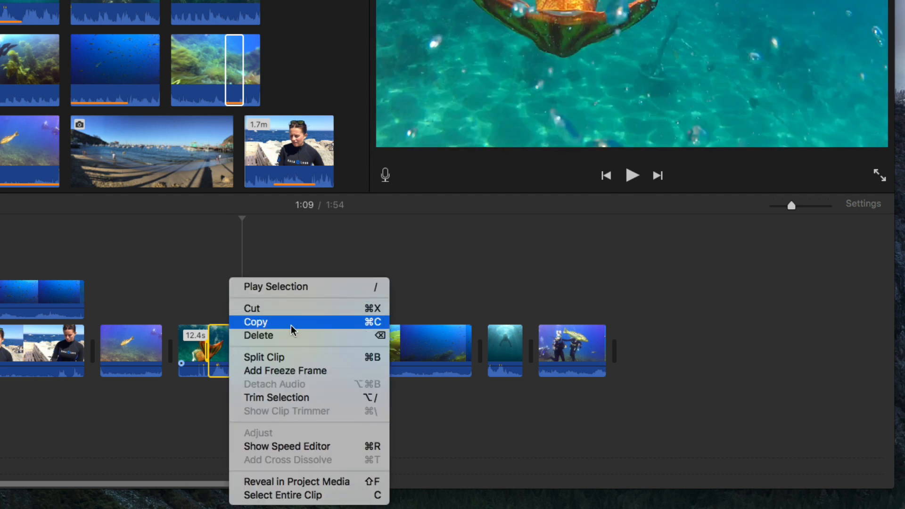
mouse_move(320, 397)
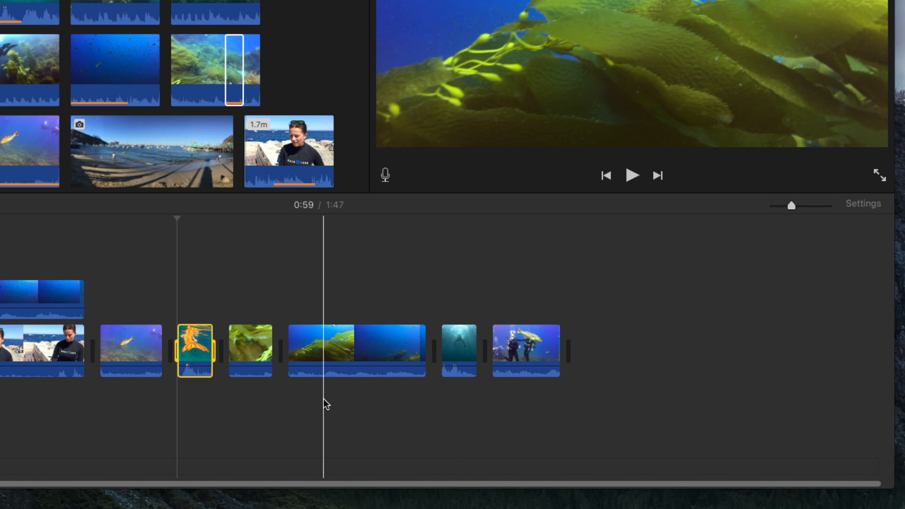
Step: Browse the project themes (Bright, Bulletin Board, Comic Book) from project settings
left_click_drag(794, 206, 785, 206)
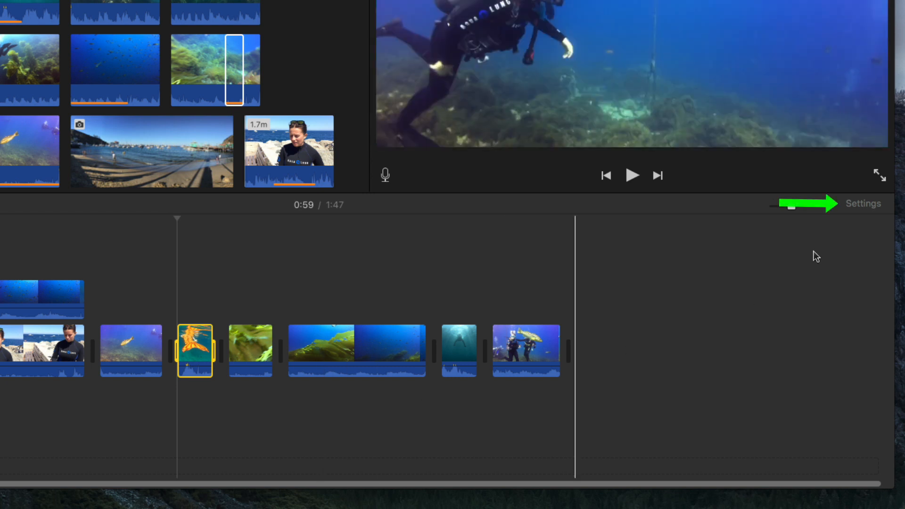
left_click(863, 204)
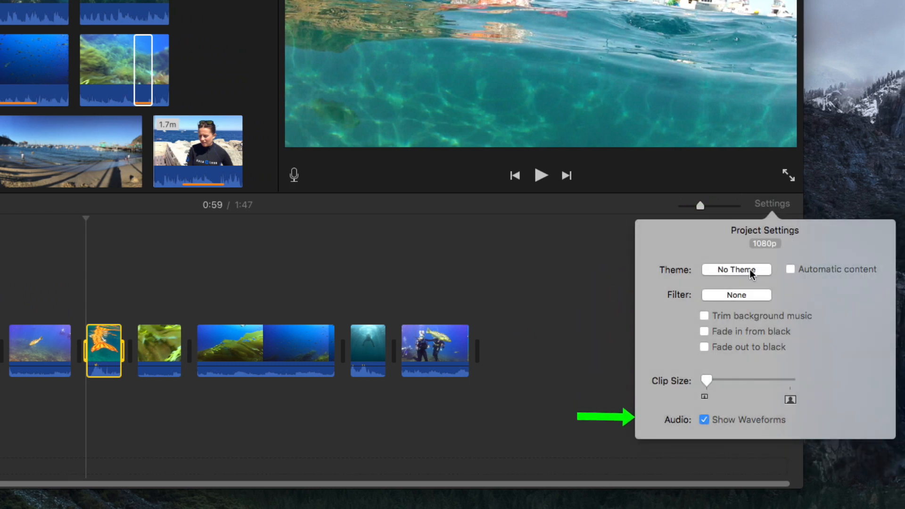
left_click(736, 269)
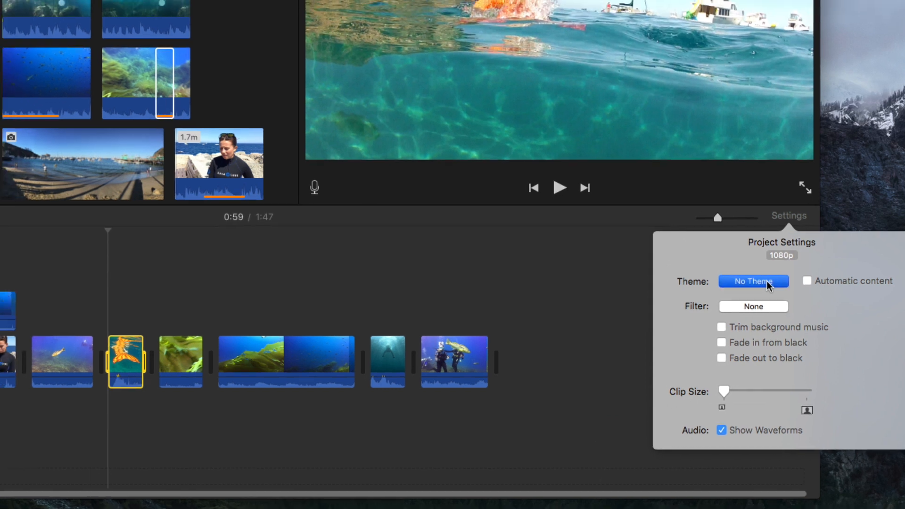
left_click(753, 281)
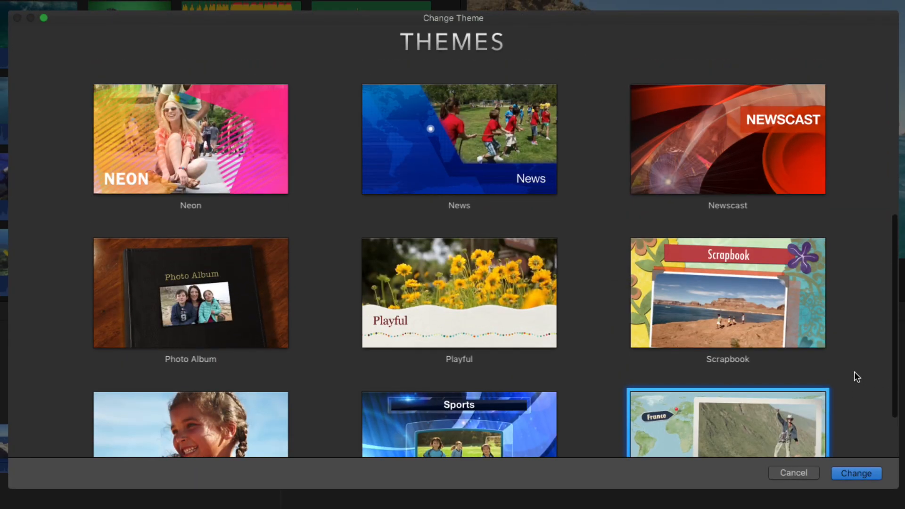
scroll("up", 3)
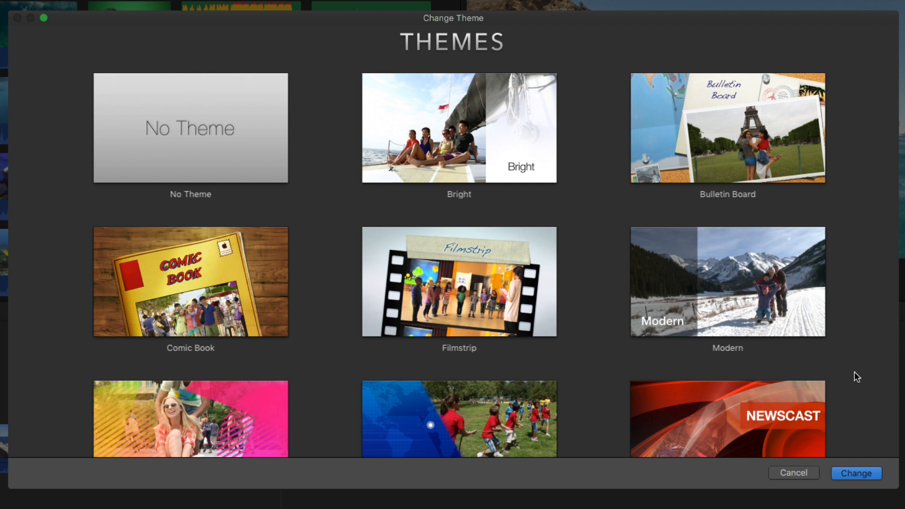